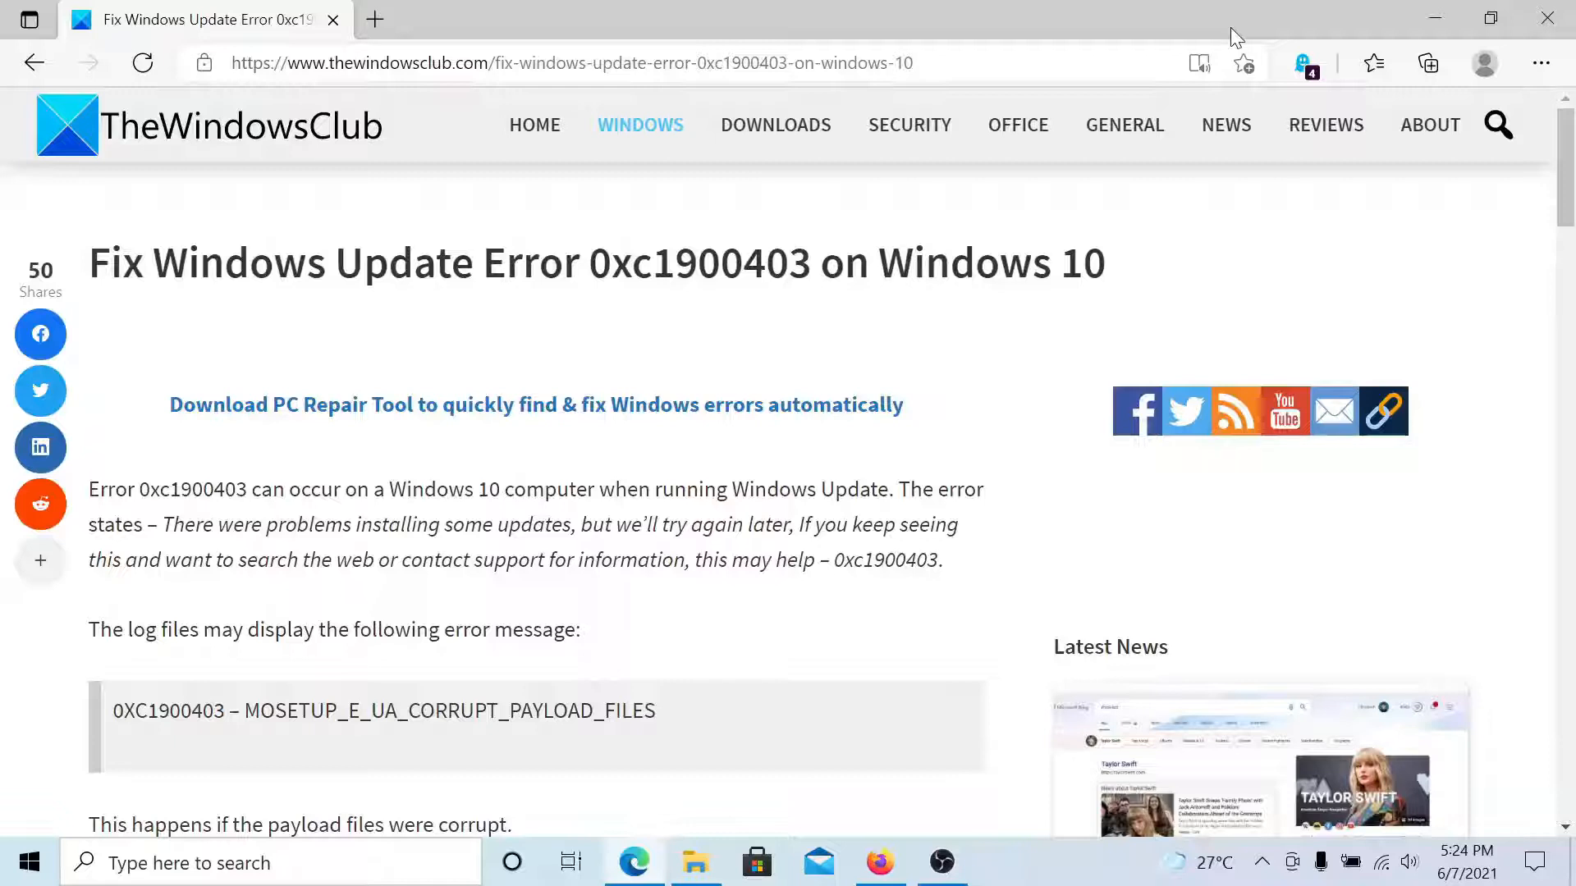
Browse the SoftwareDistribution folder on C:\Windows, then bring the Edge article back up from the taskbar.
scroll("down", 3)
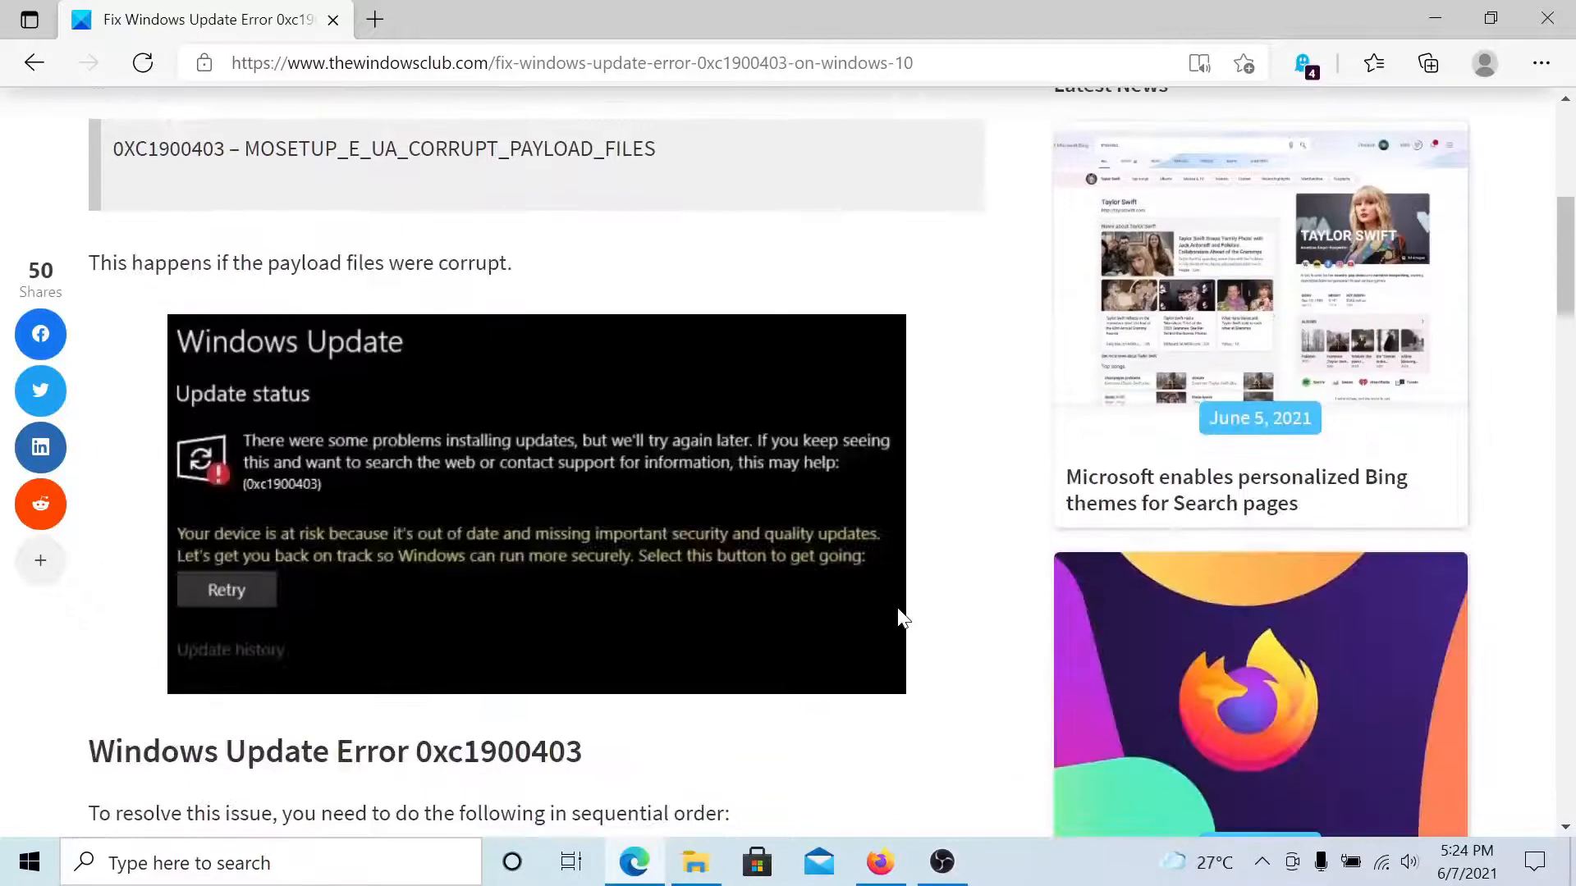
scroll("down", 3)
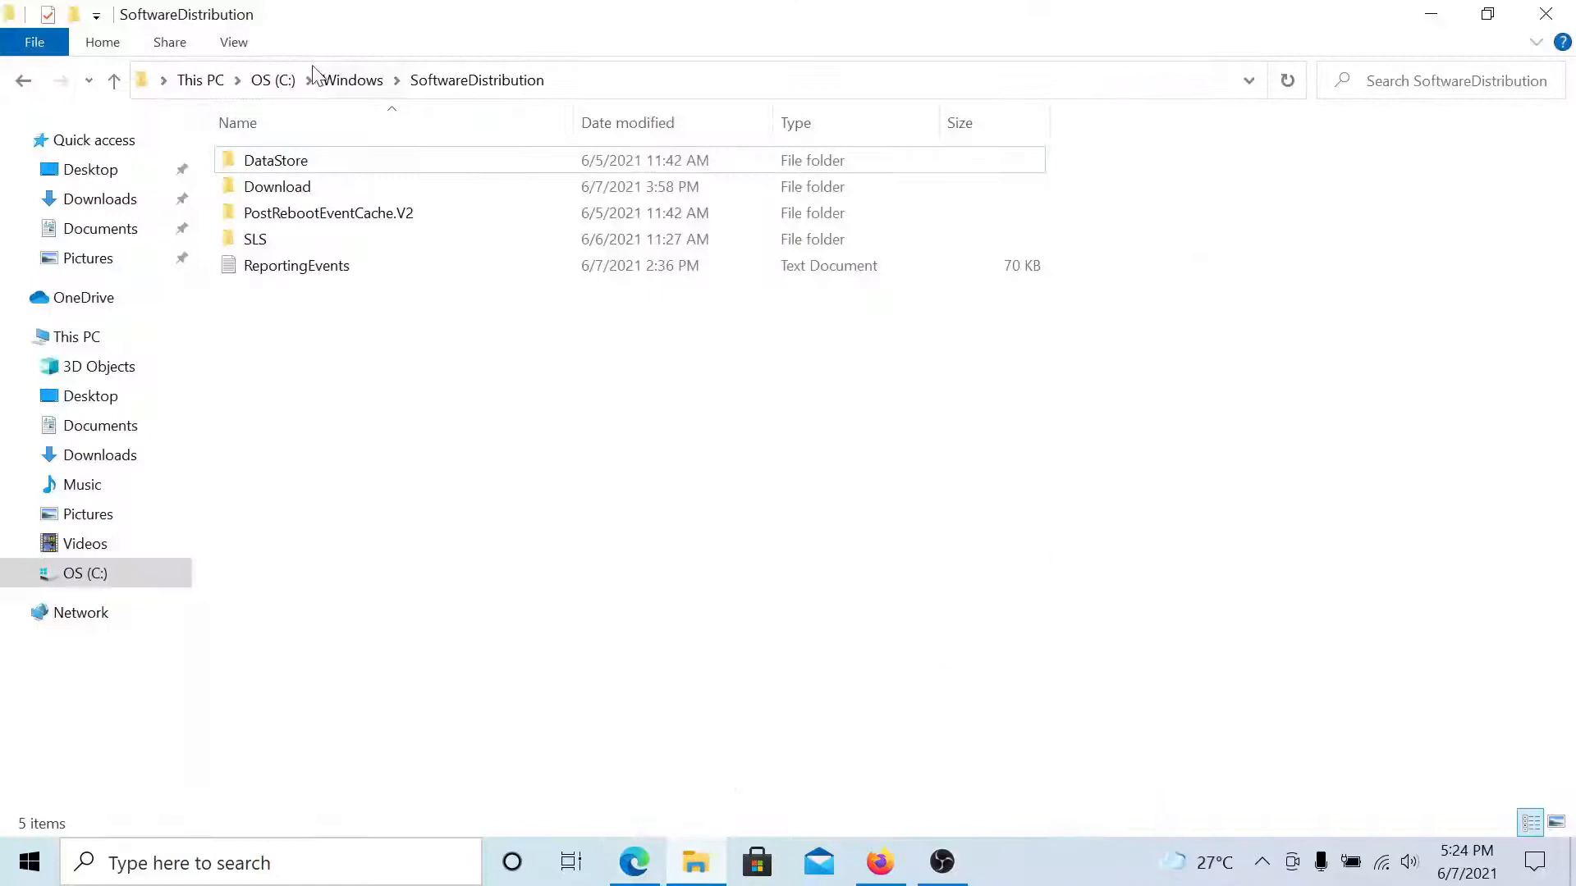
mouse_move(372, 91)
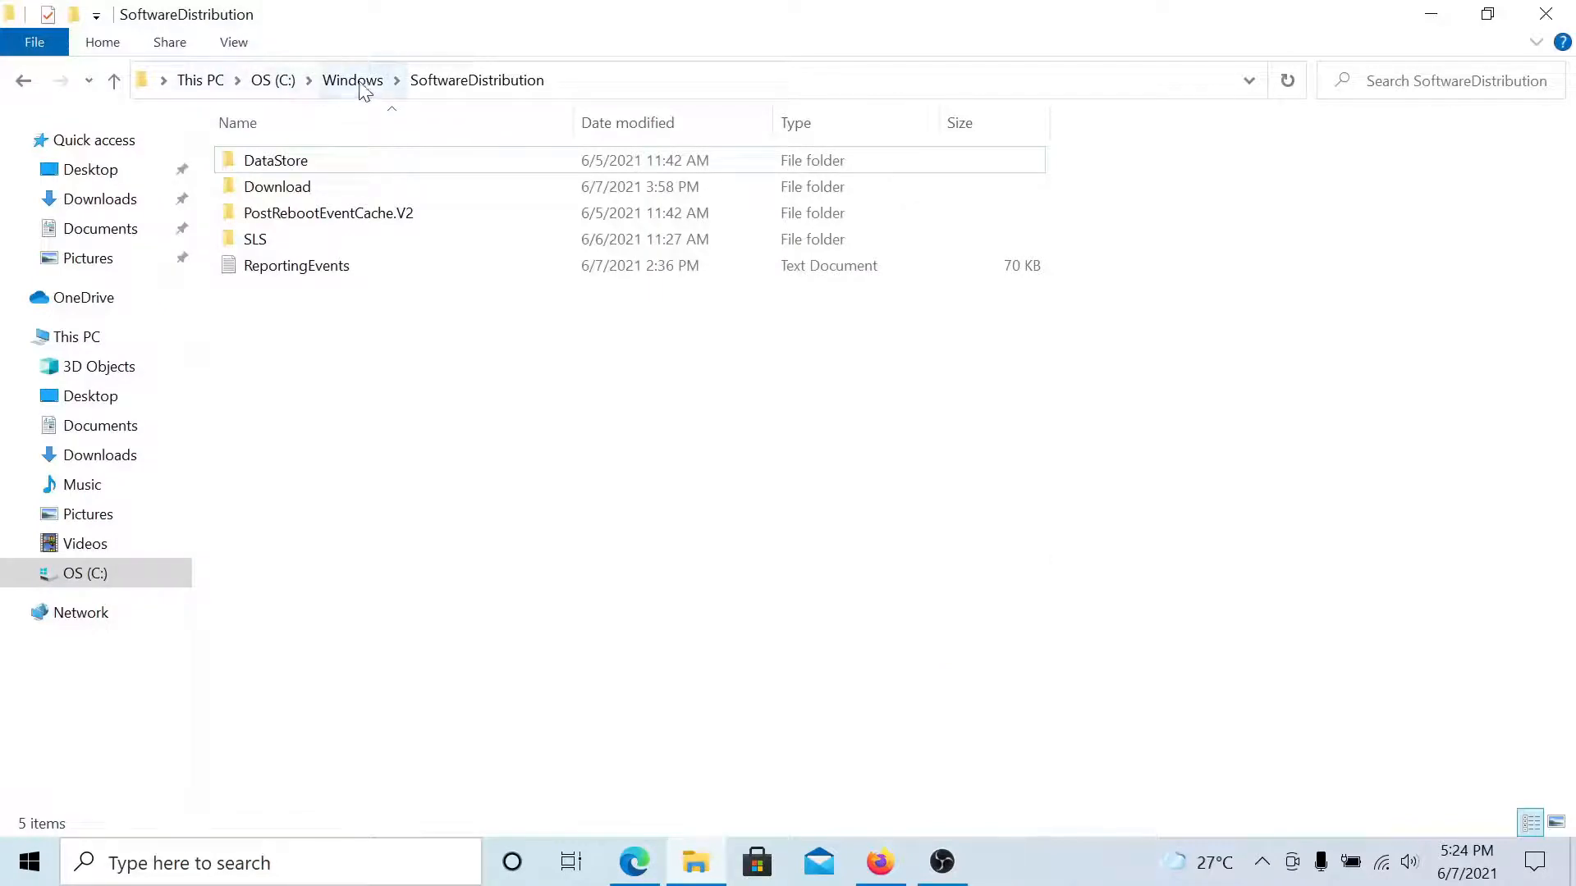
mouse_move(522, 360)
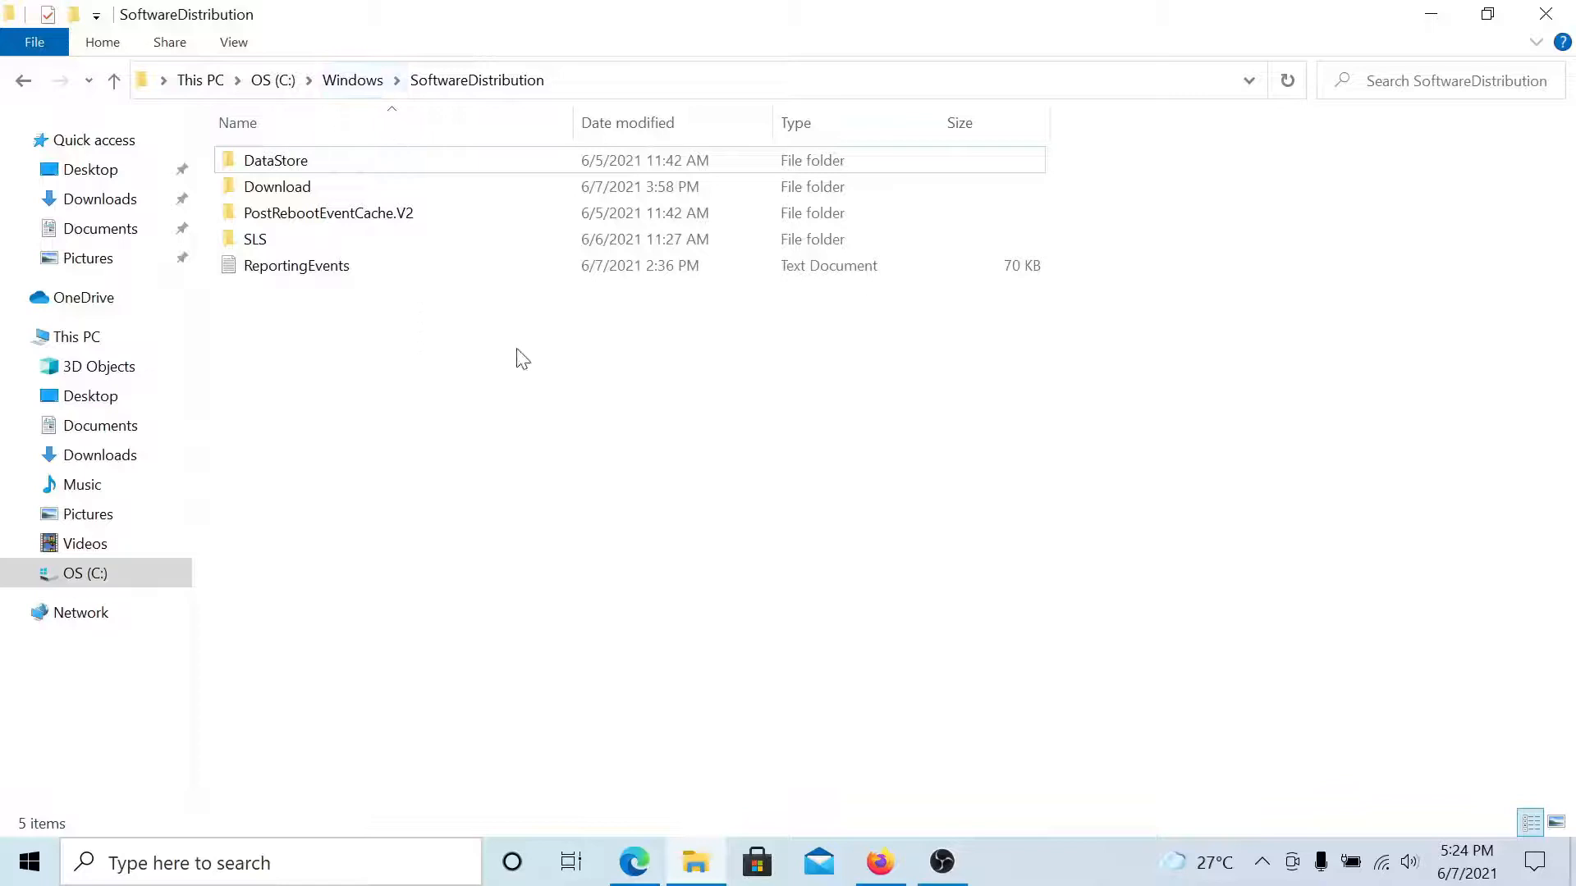
mouse_move(503, 379)
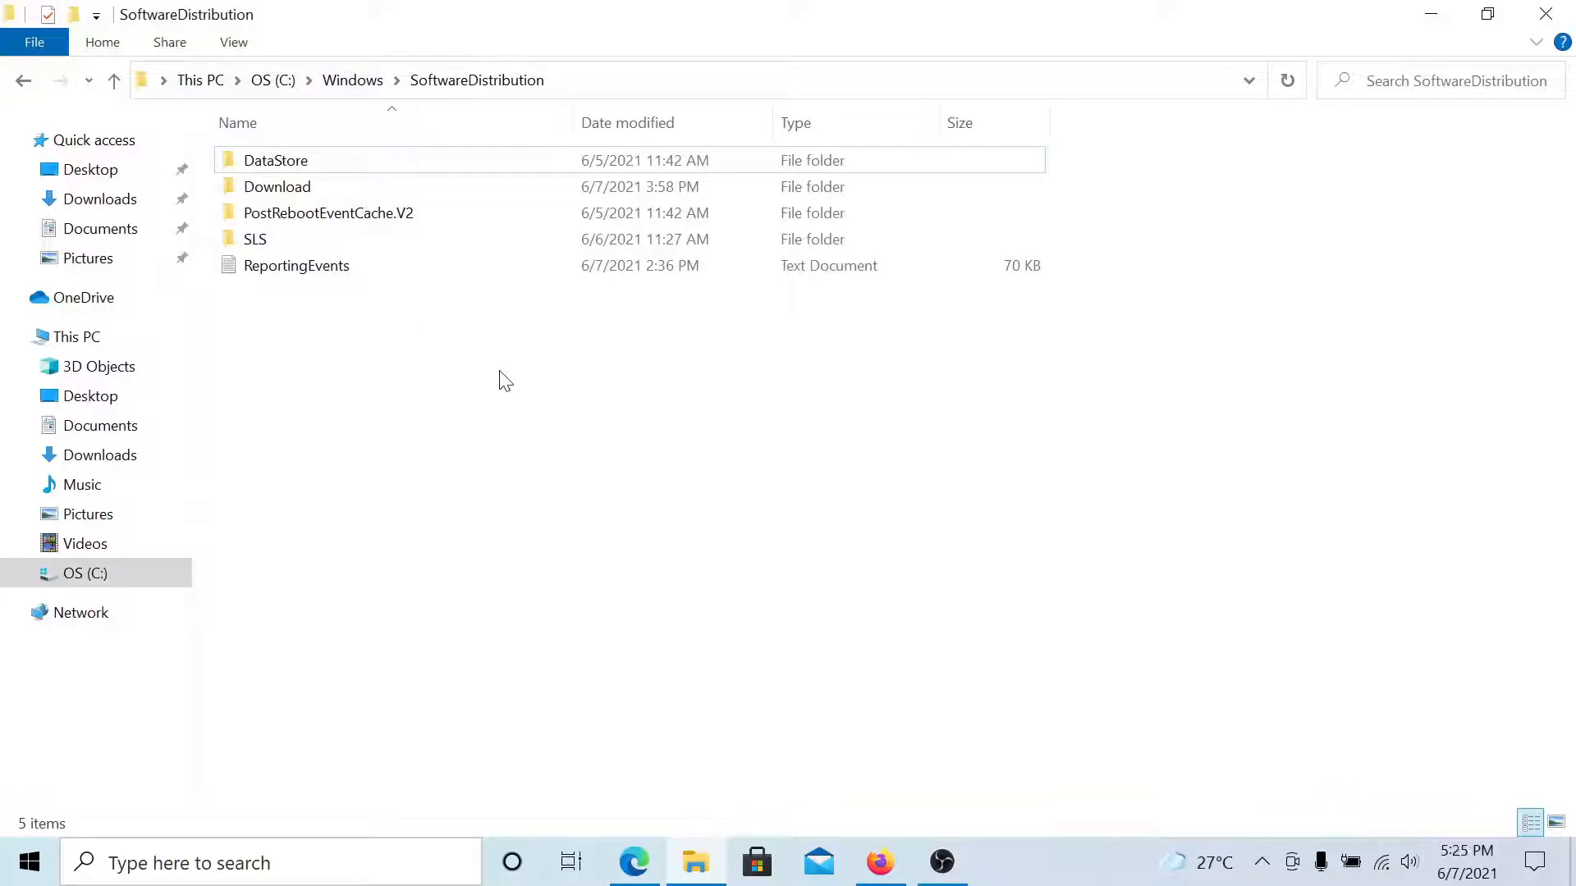
left_click(633, 861)
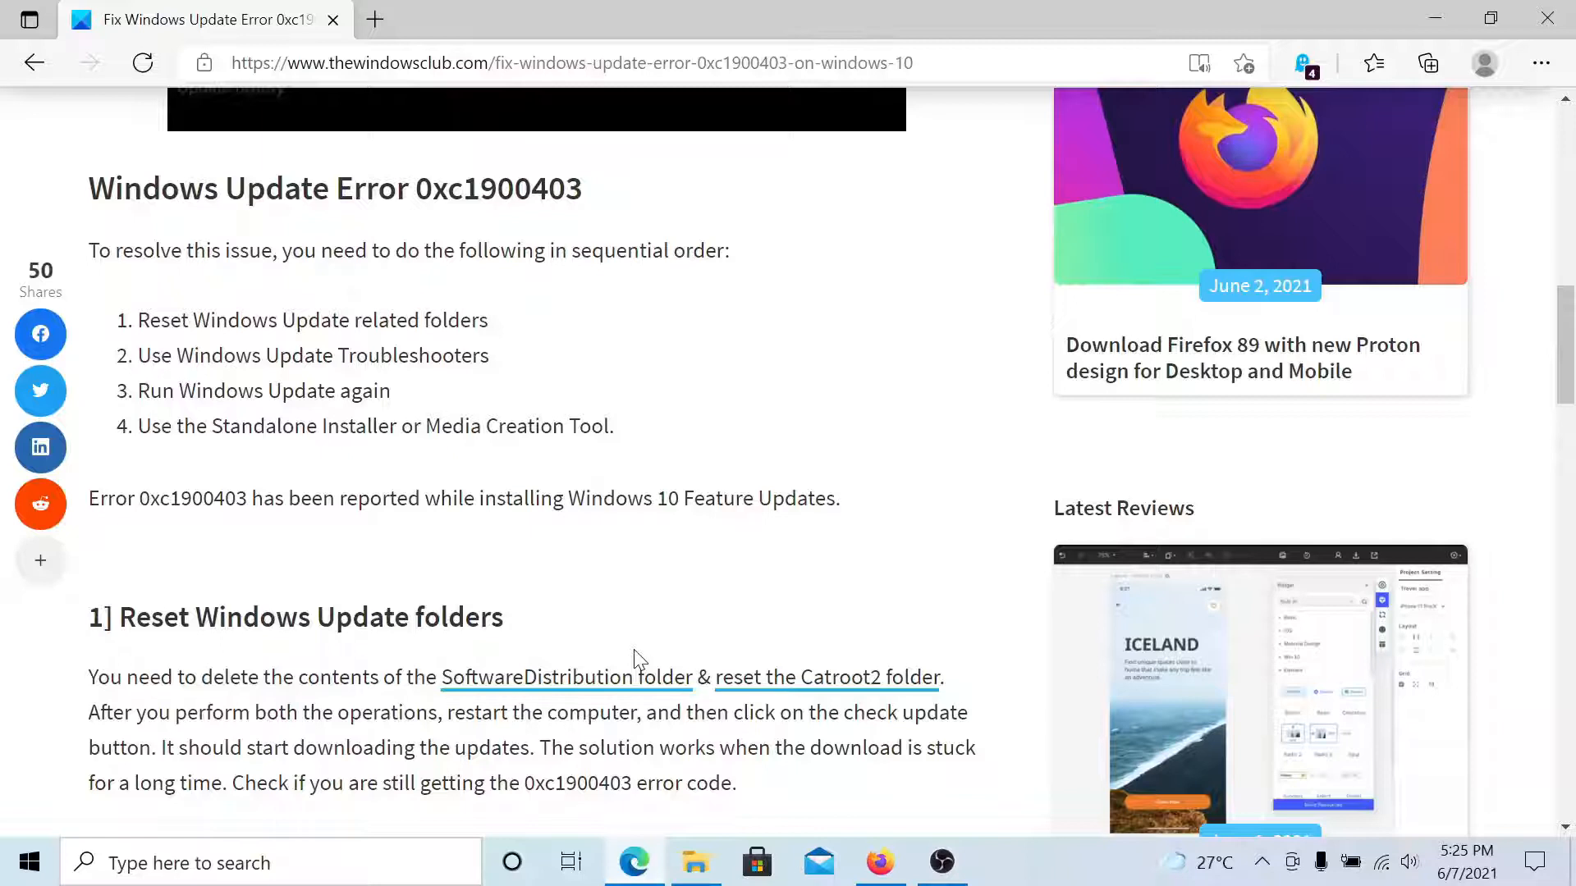
Scroll the article down to the folder-reset and Windows Update troubleshooter fixes.
scroll("down", 3)
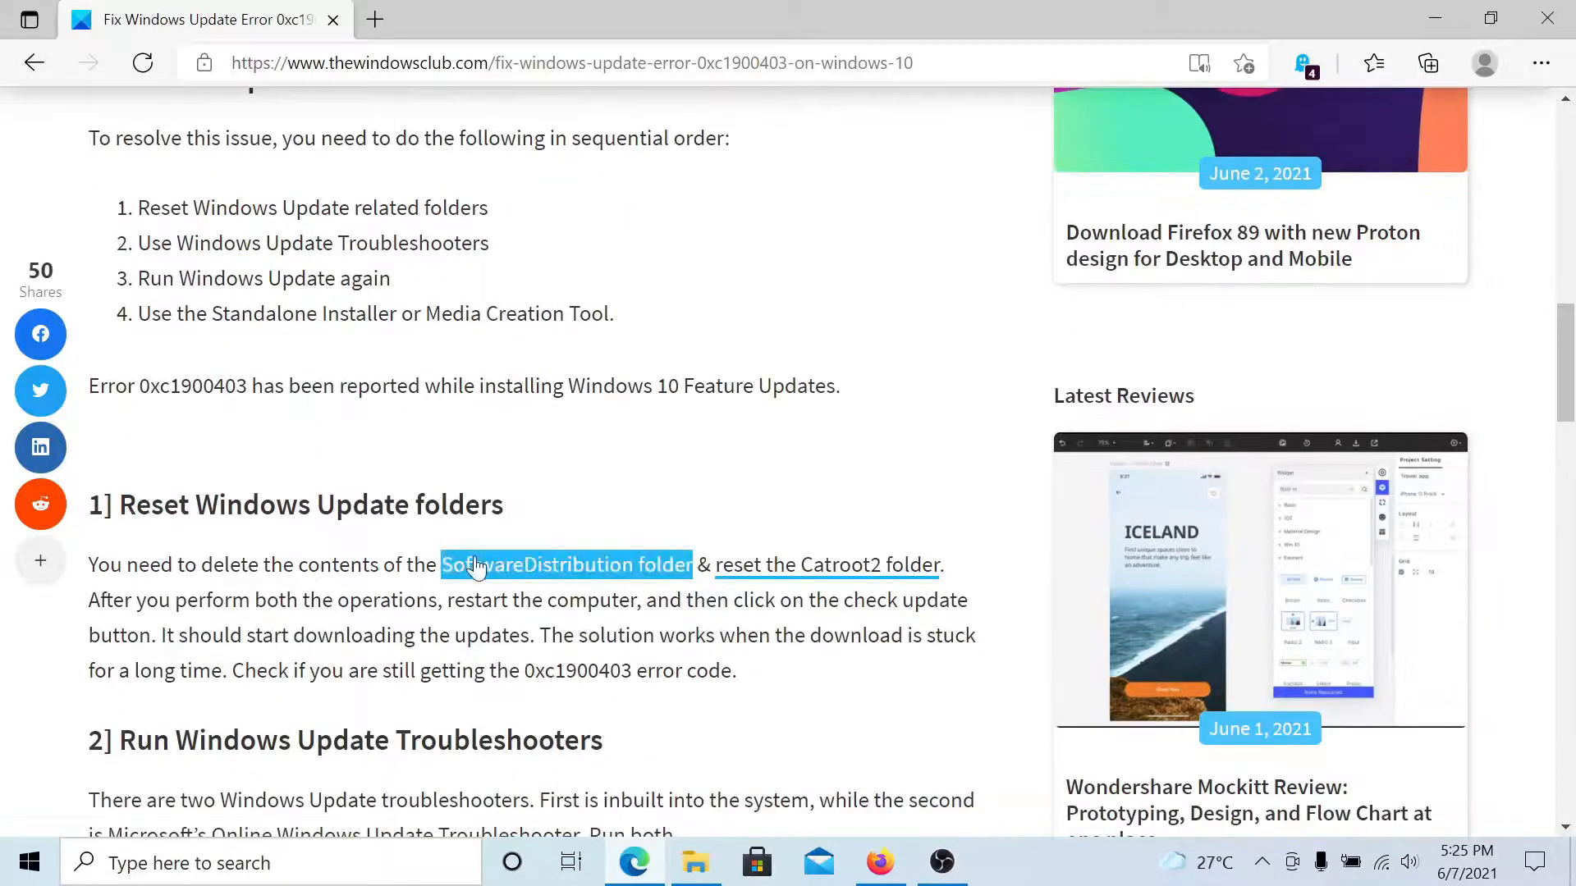
scroll("down", 3)
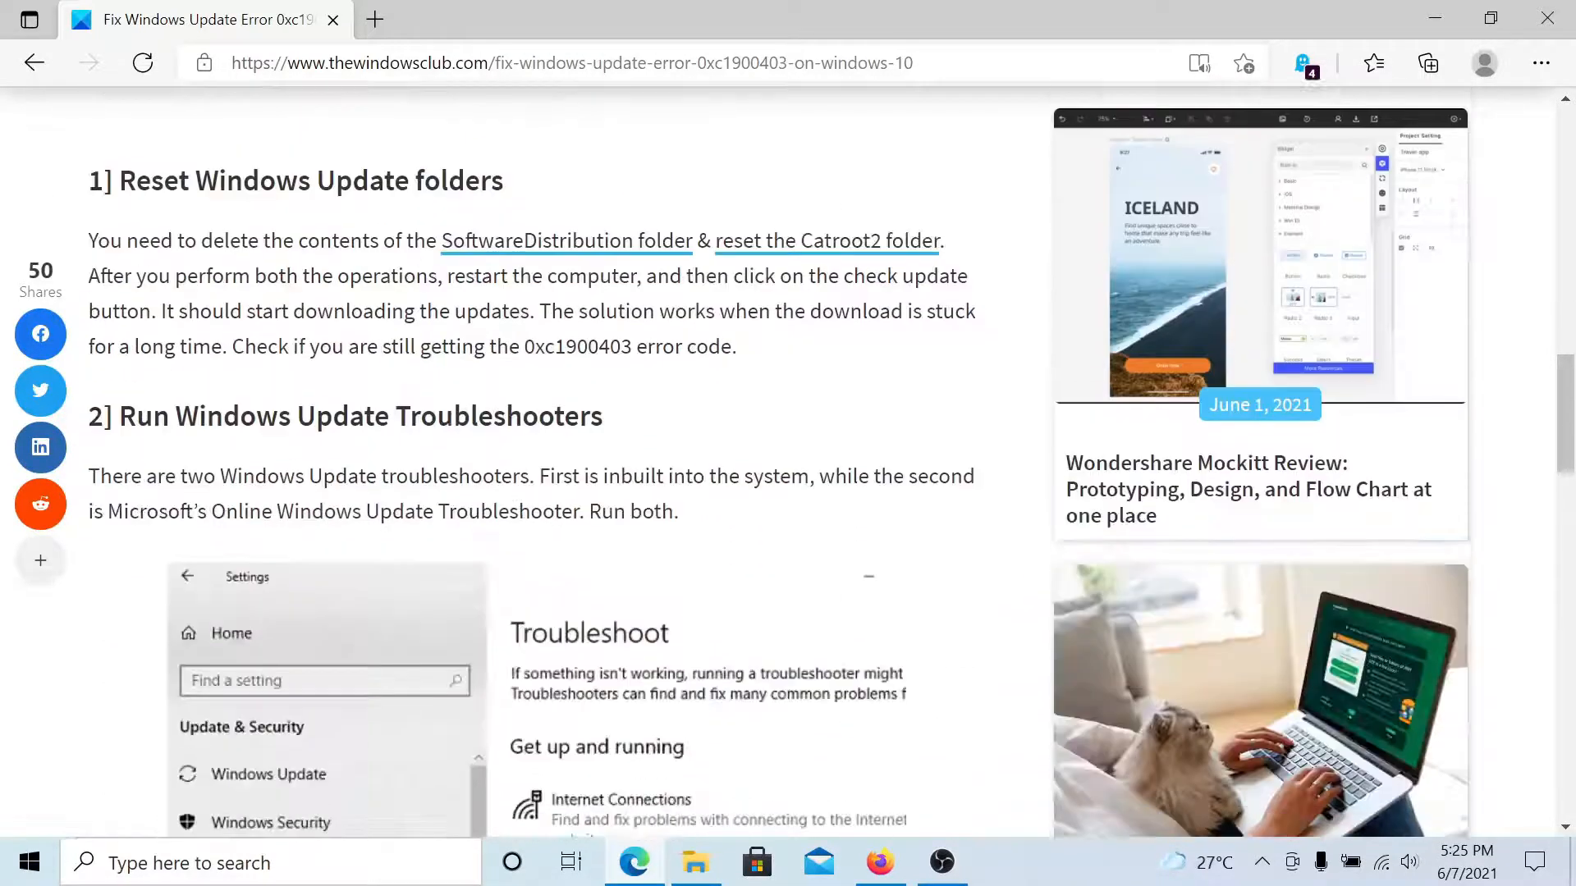
scroll("down", 3)
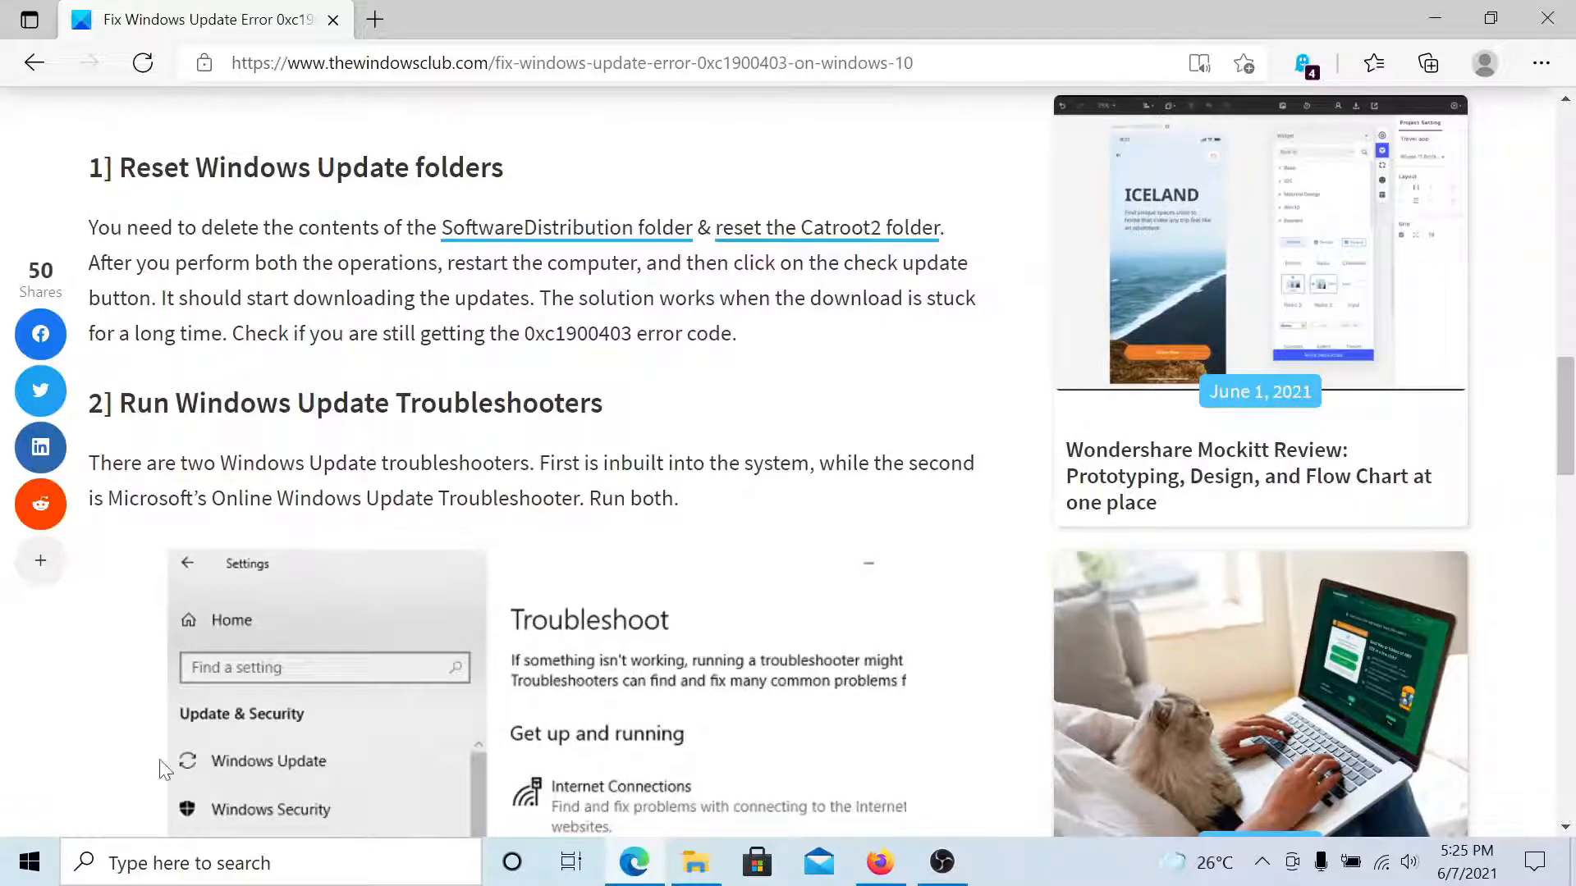
Reach Settings > Update & Security > Troubleshoot > Additional troubleshooters and select Windows Update.
left_click(28, 862)
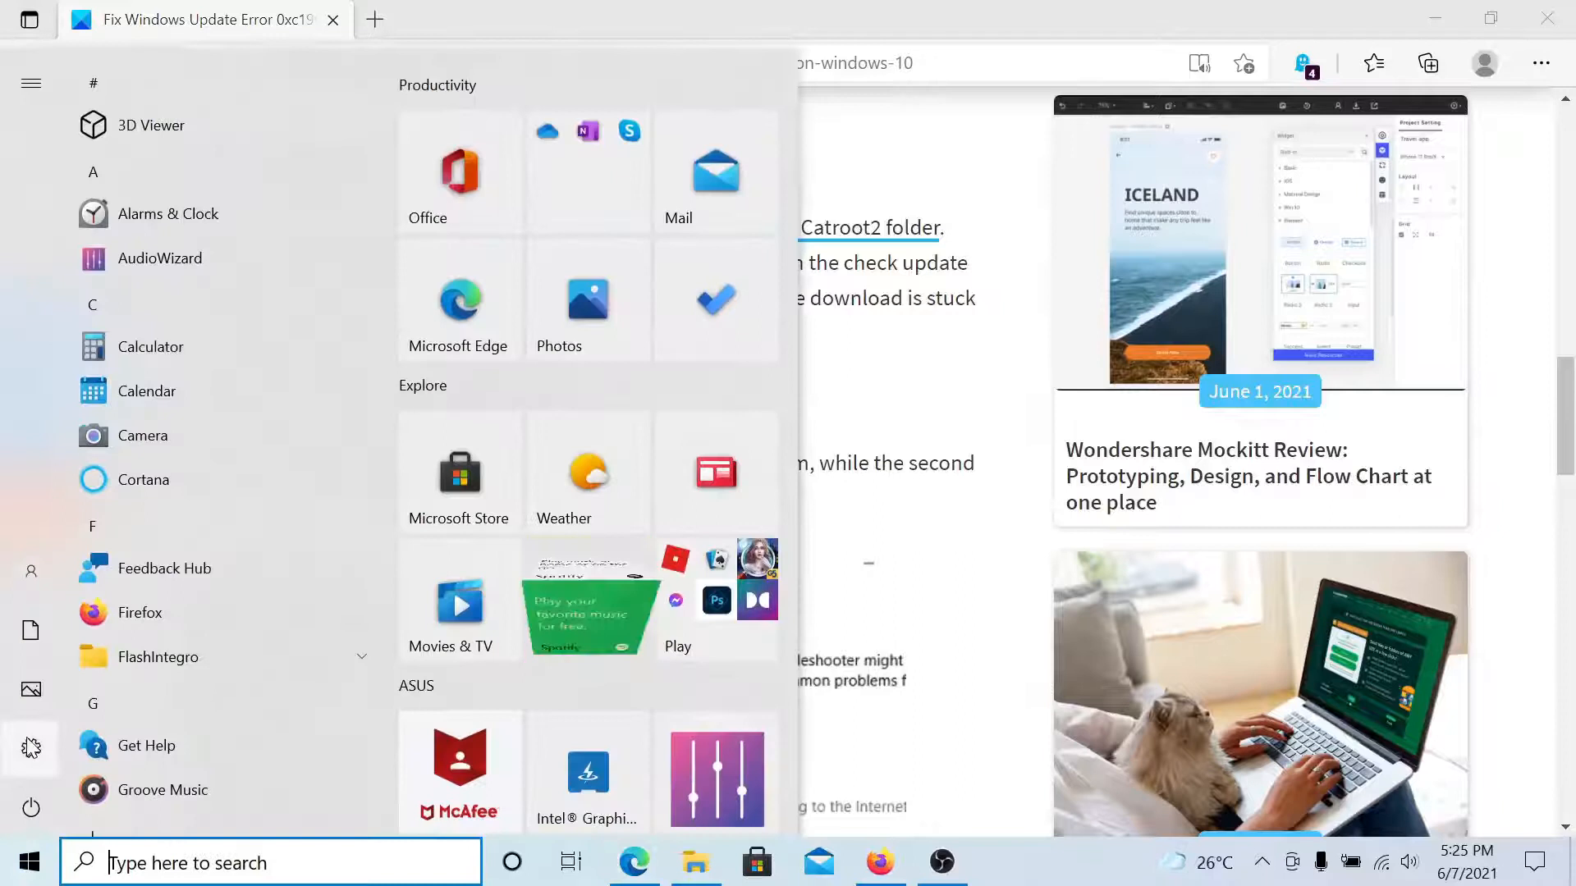
left_click(29, 747)
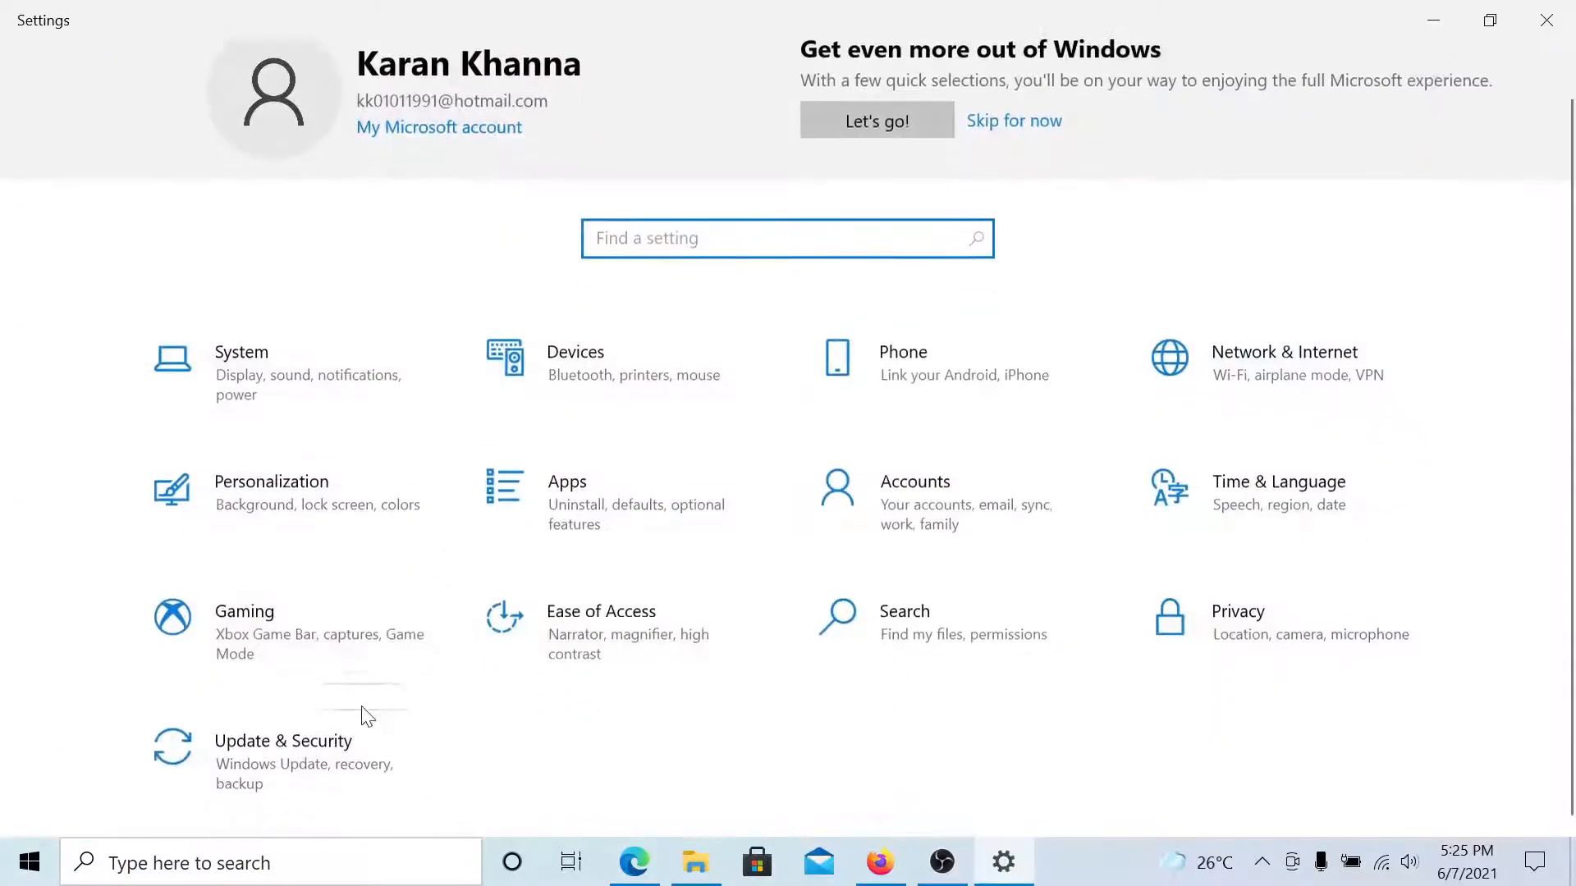
left_click(284, 740)
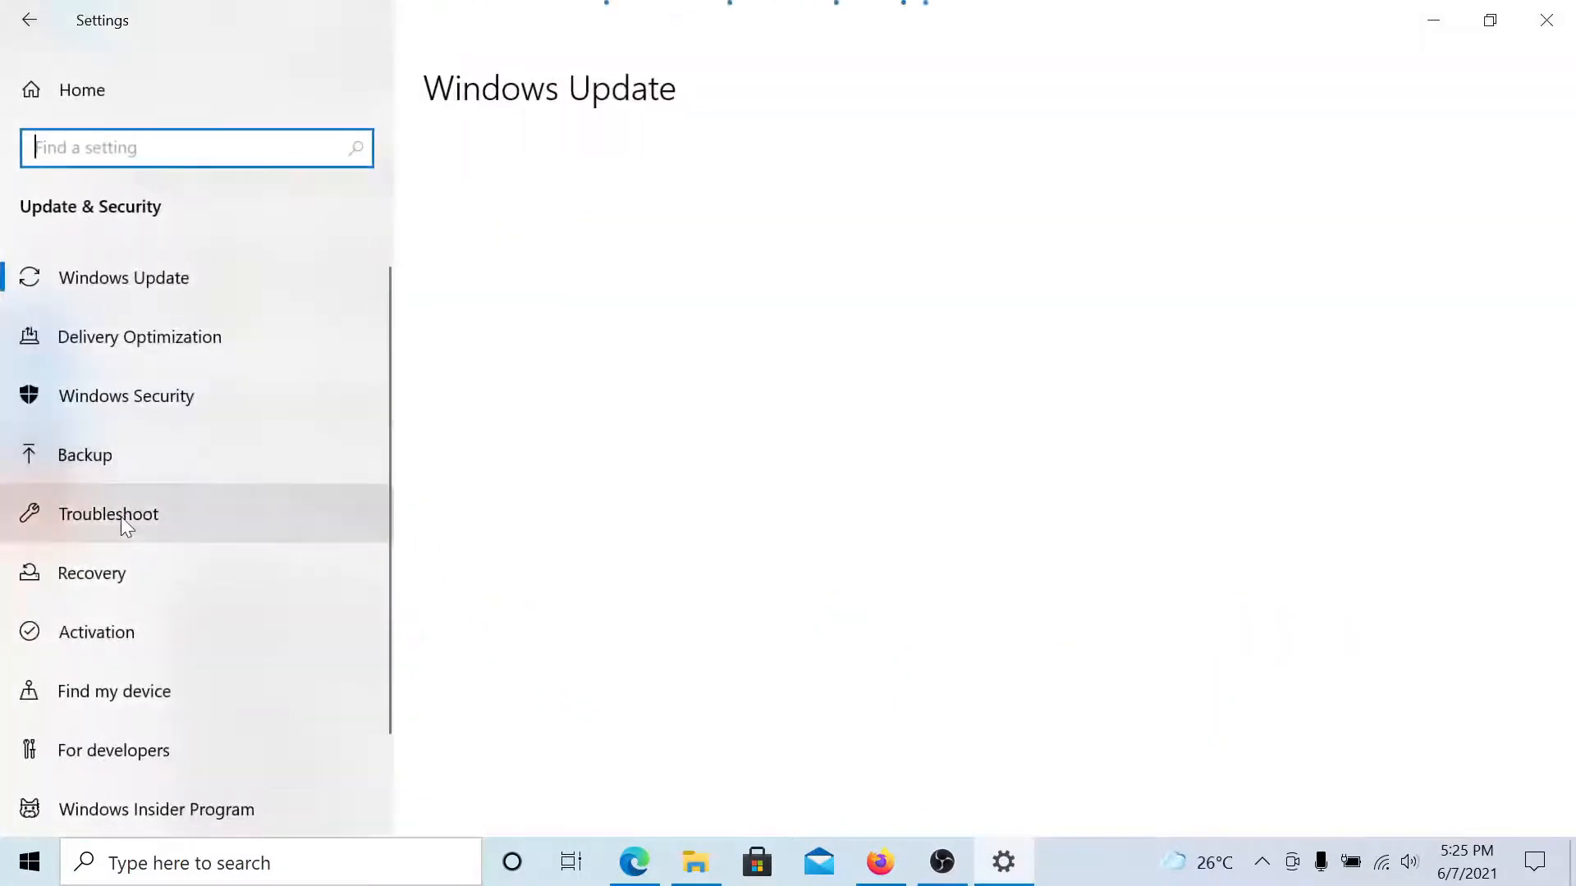
left_click(108, 513)
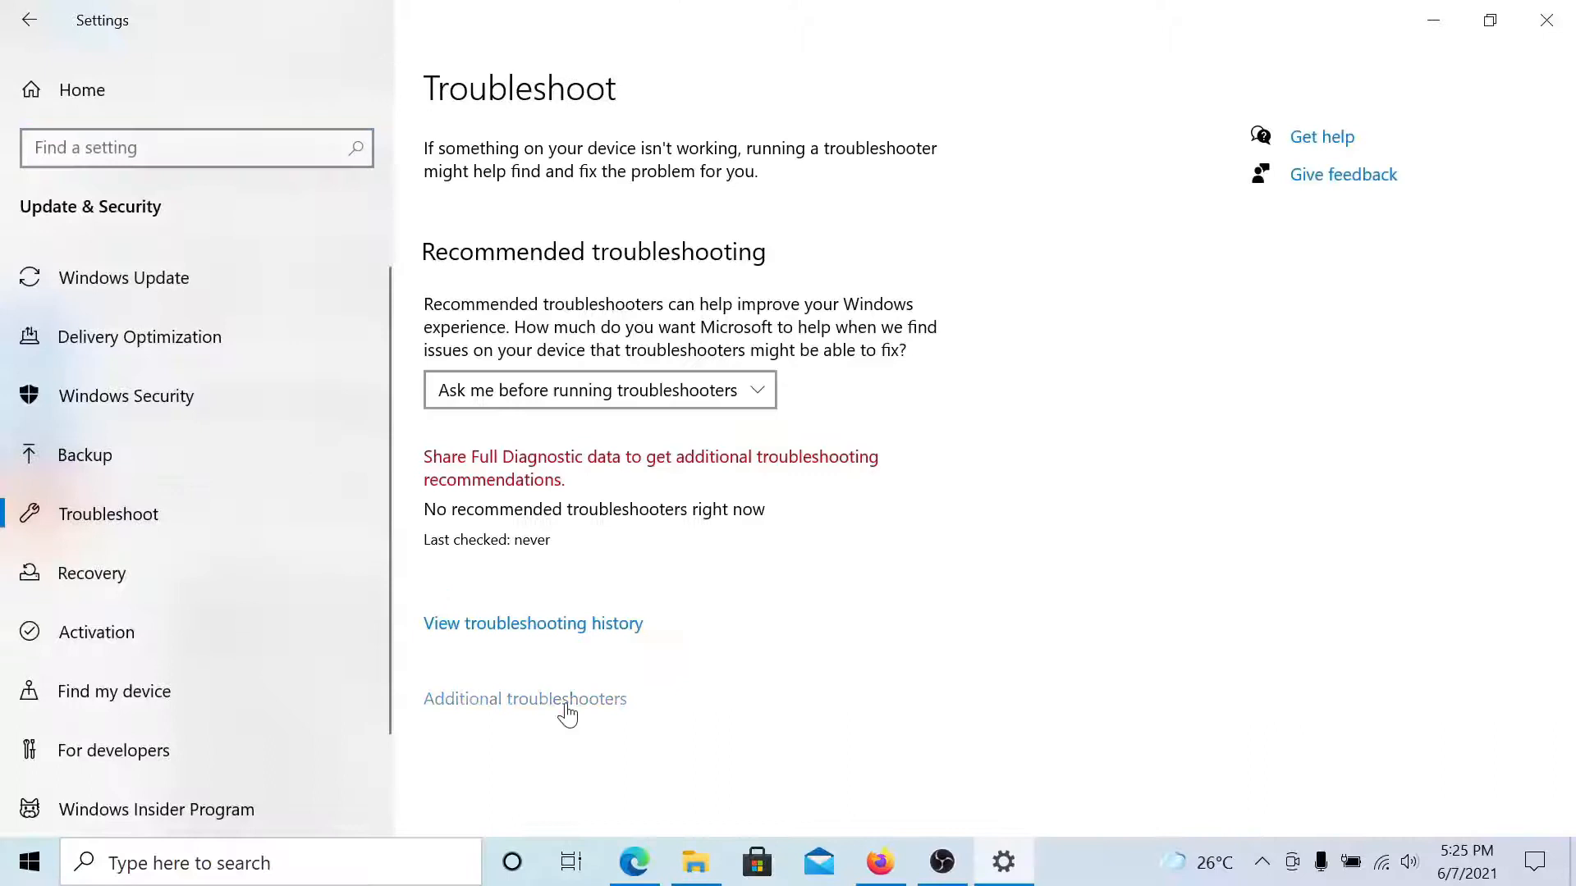
left_click(526, 699)
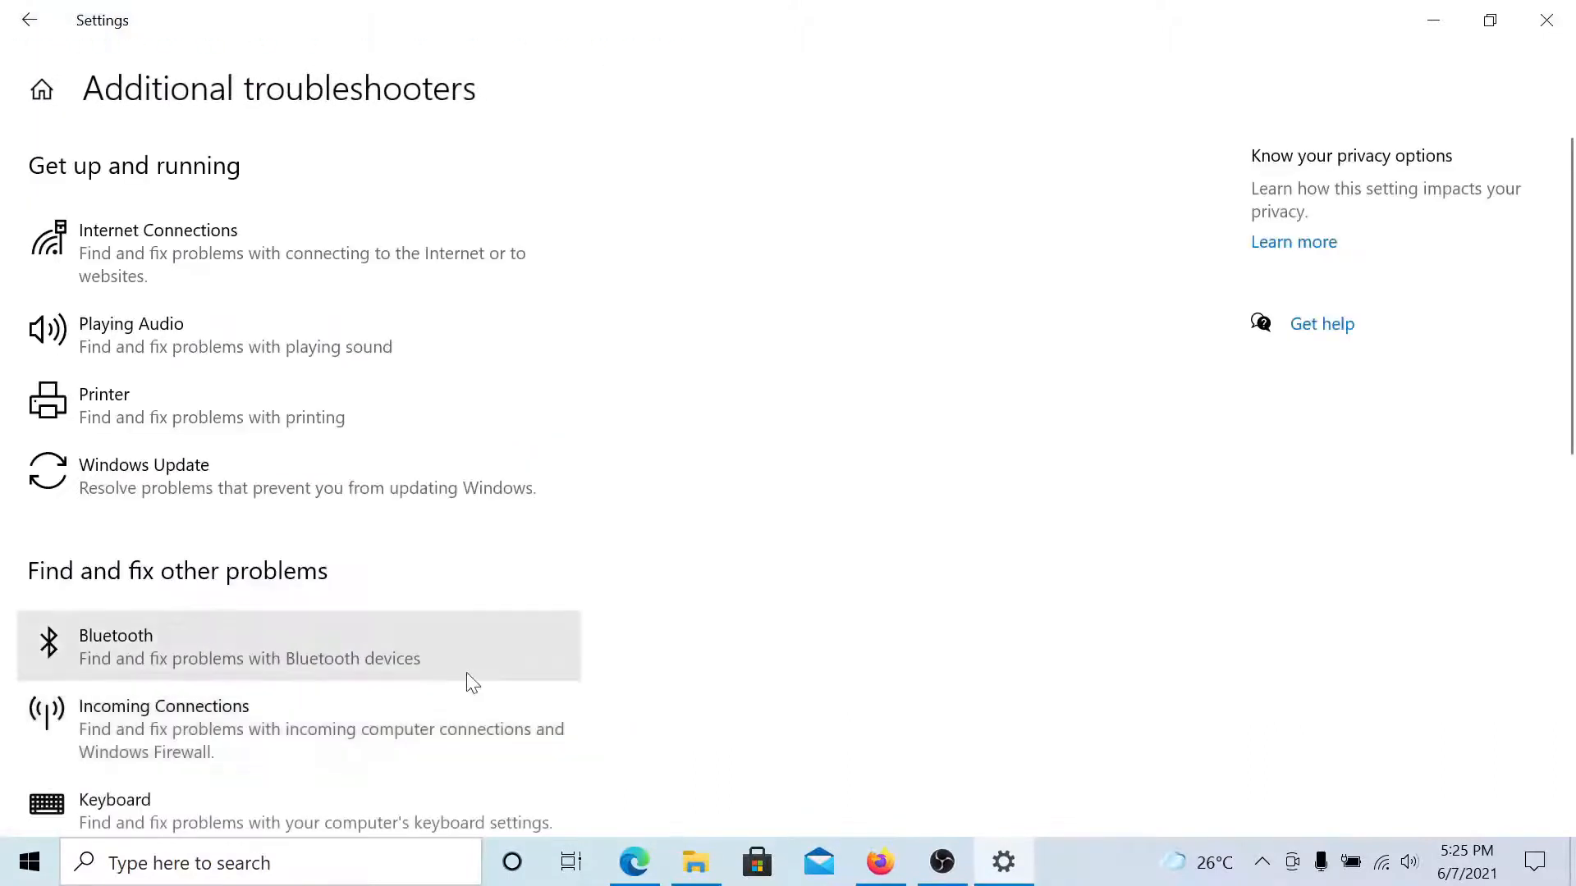
left_click(251, 476)
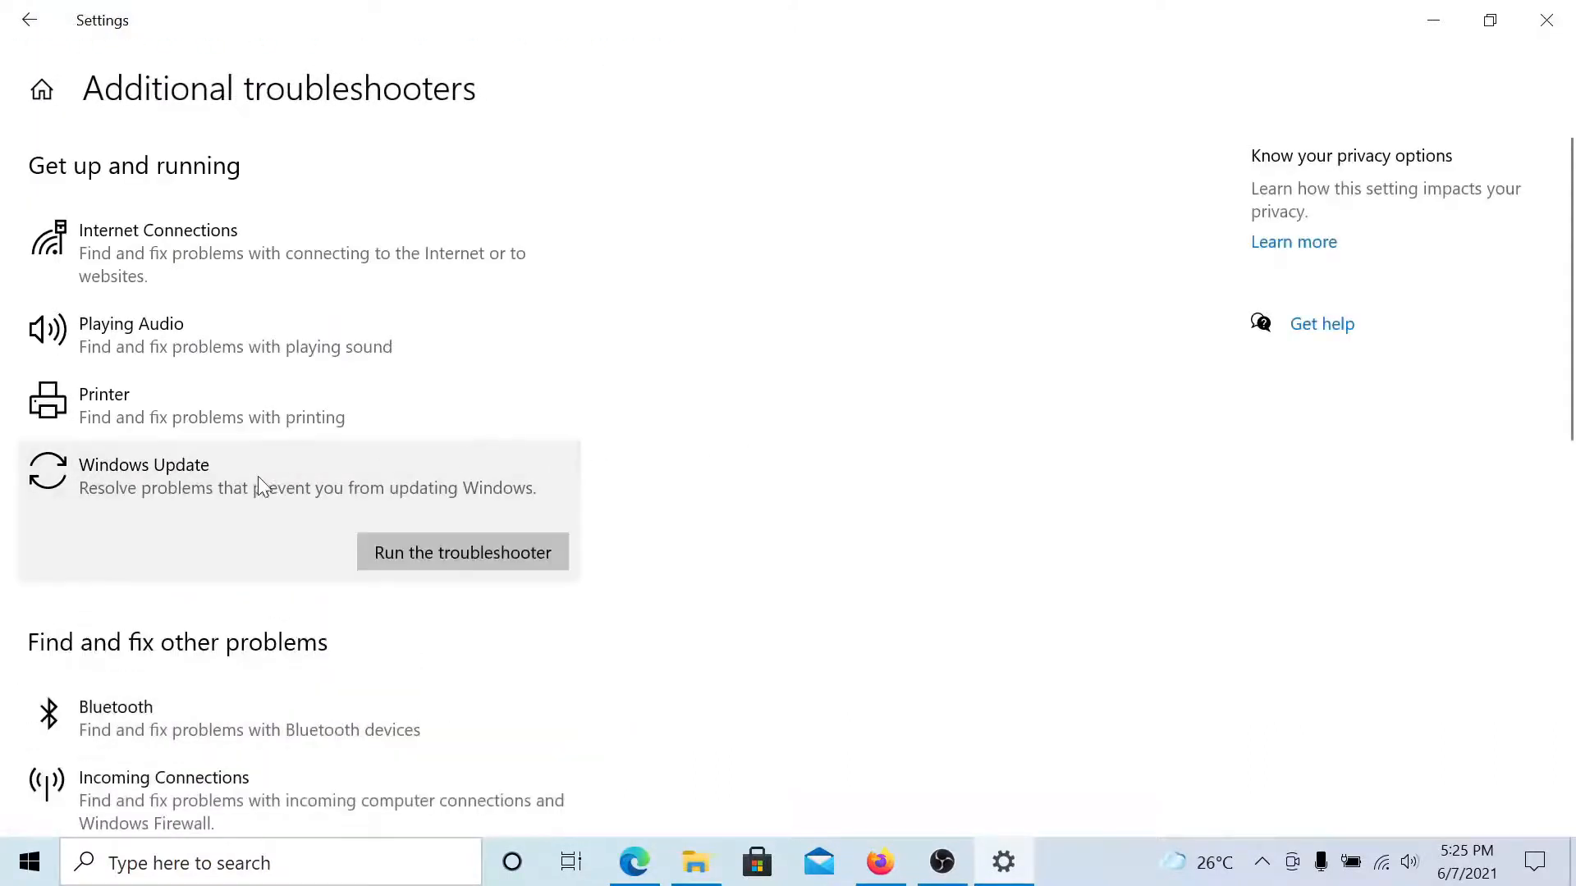
mouse_move(889, 499)
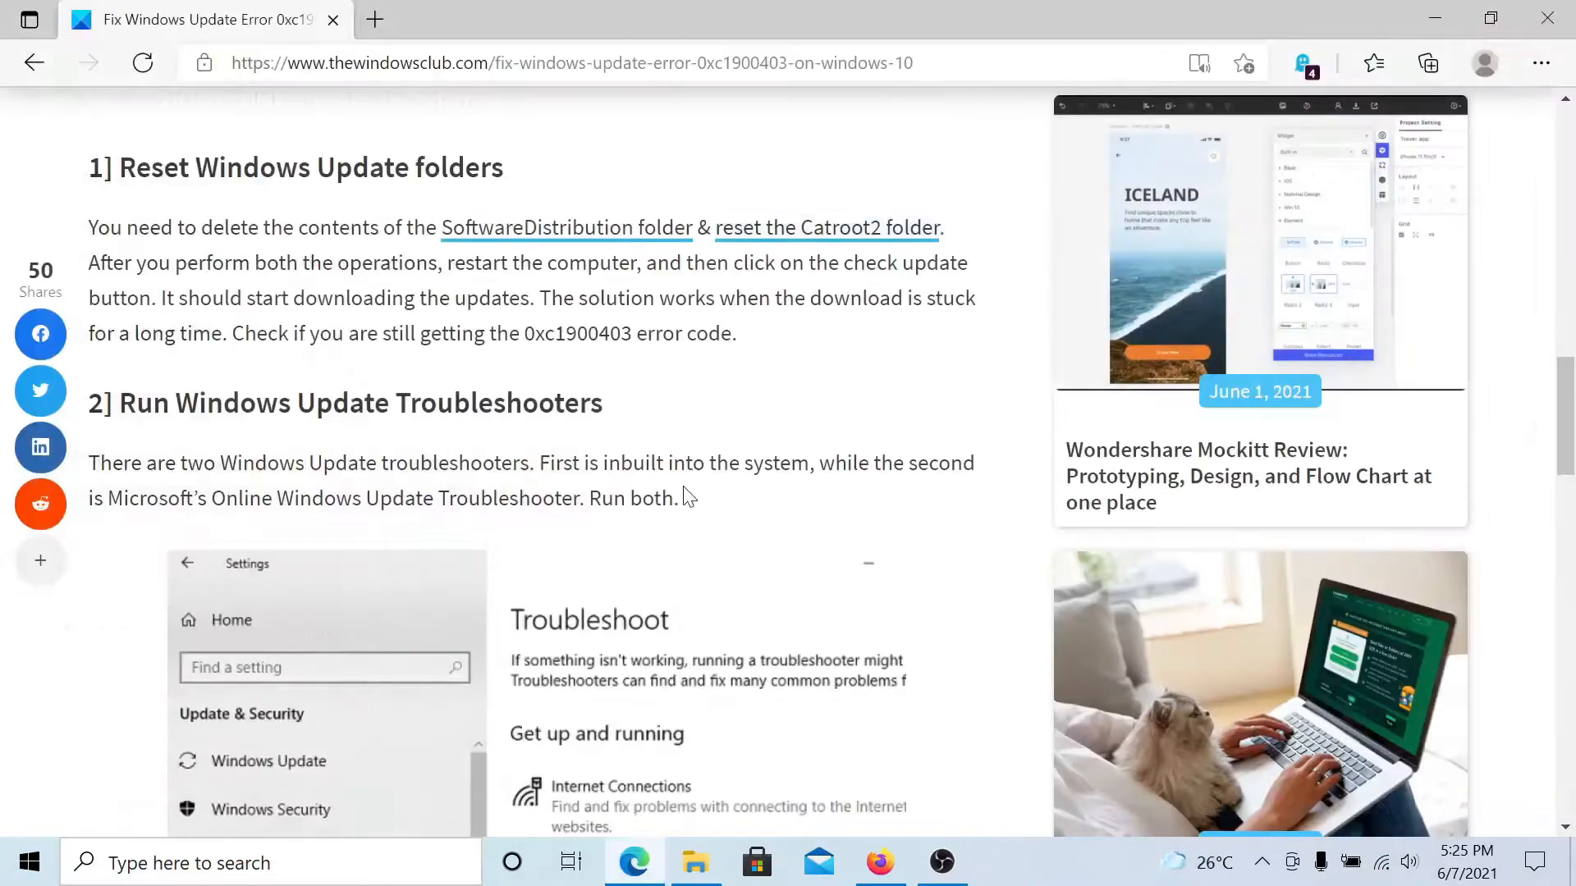
Scroll the article to fixes three and four, then head back to the Start menu.
scroll("down", 3)
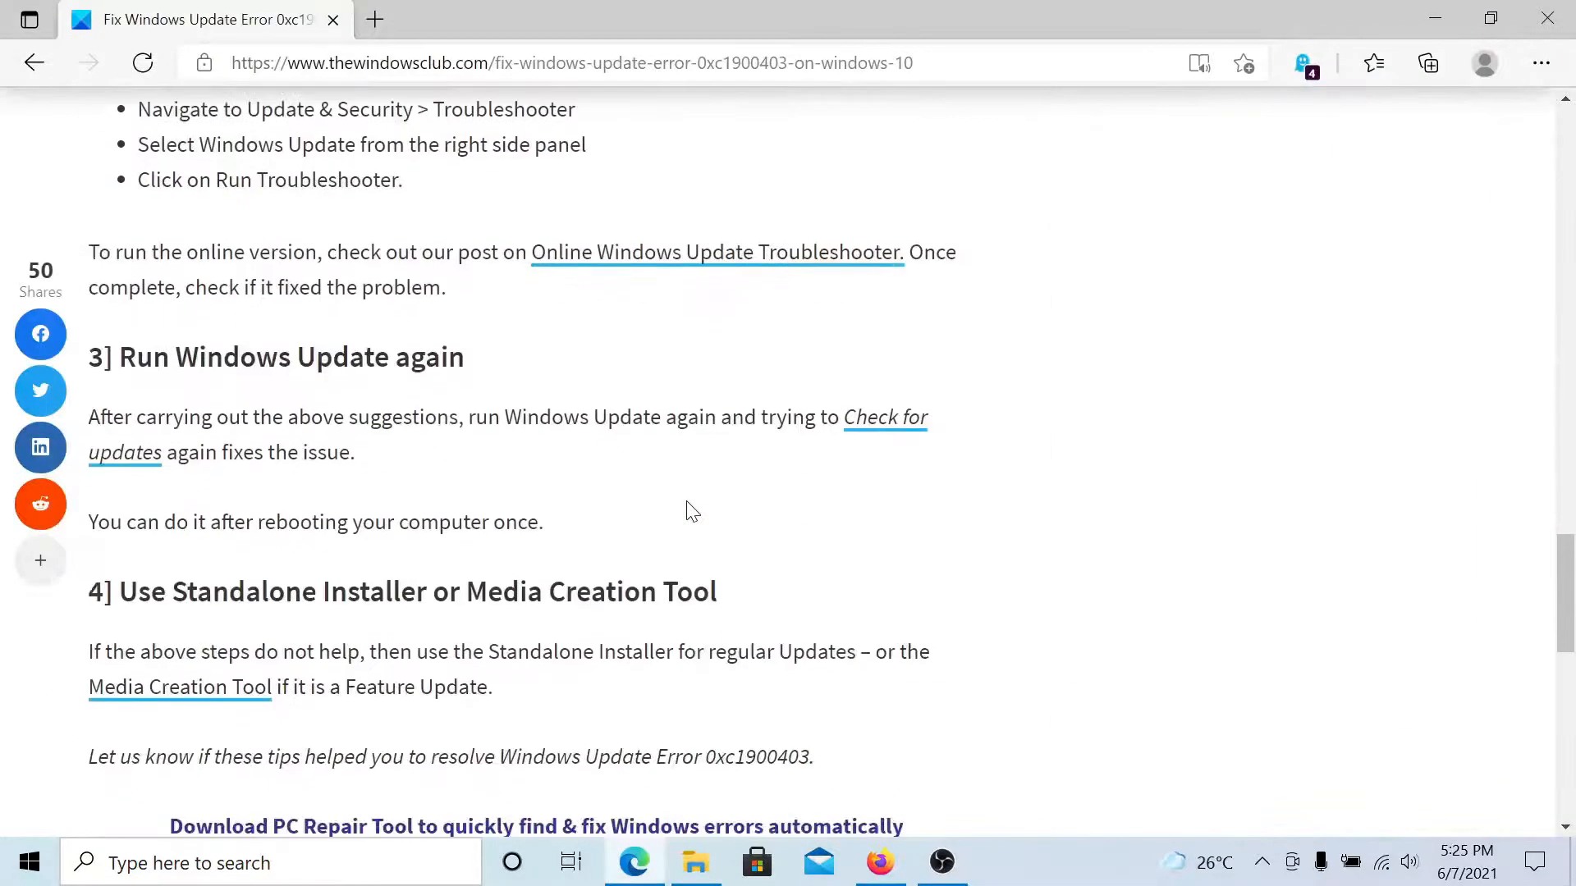
scroll("up", 3)
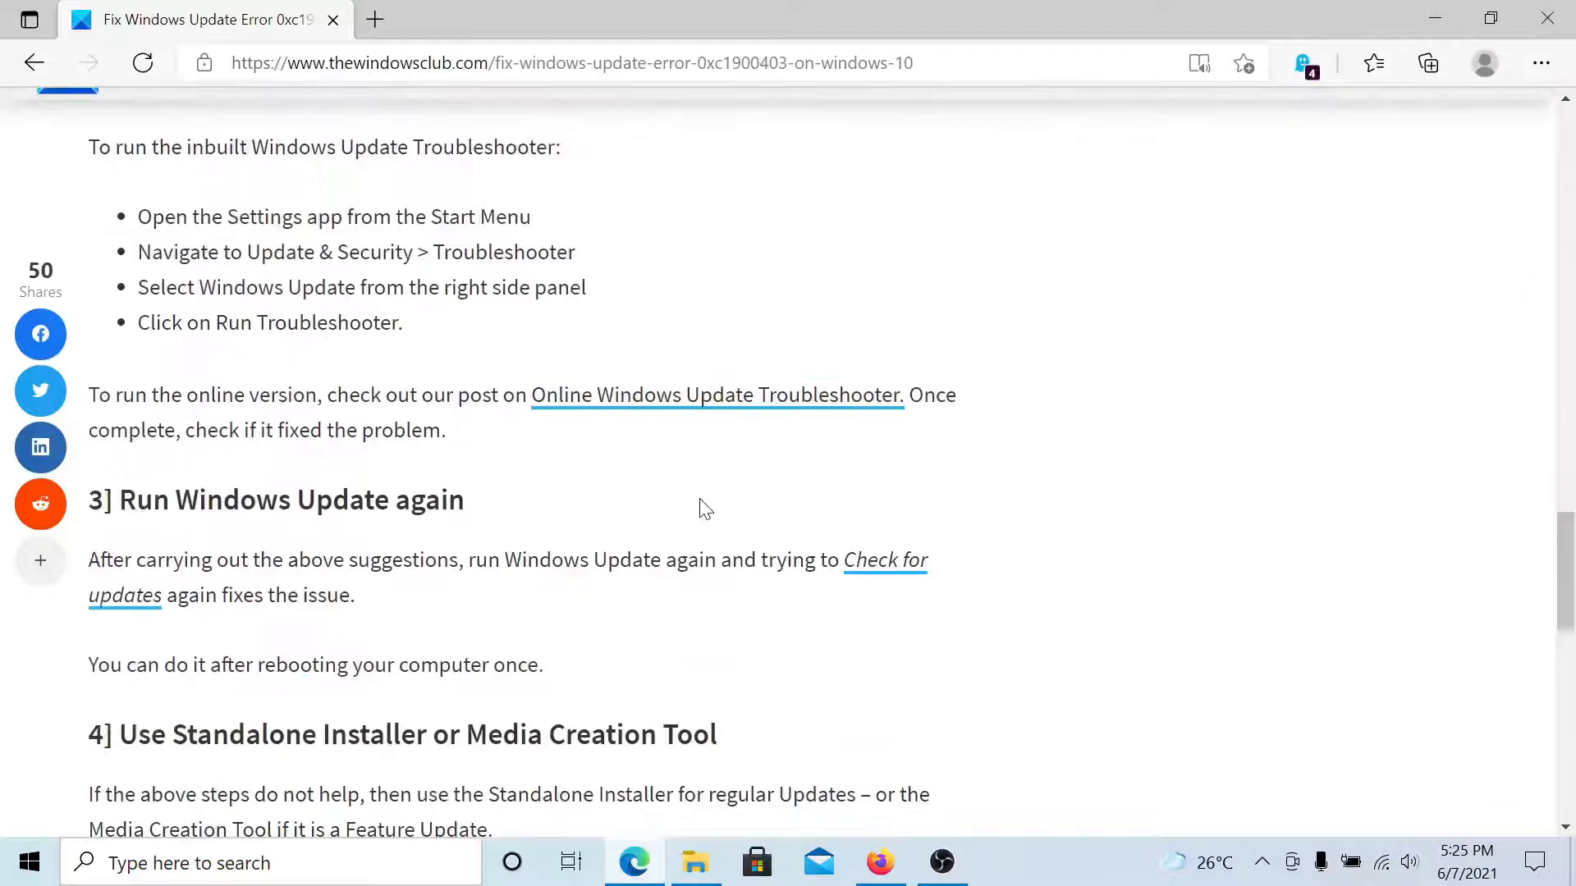
left_click(18, 862)
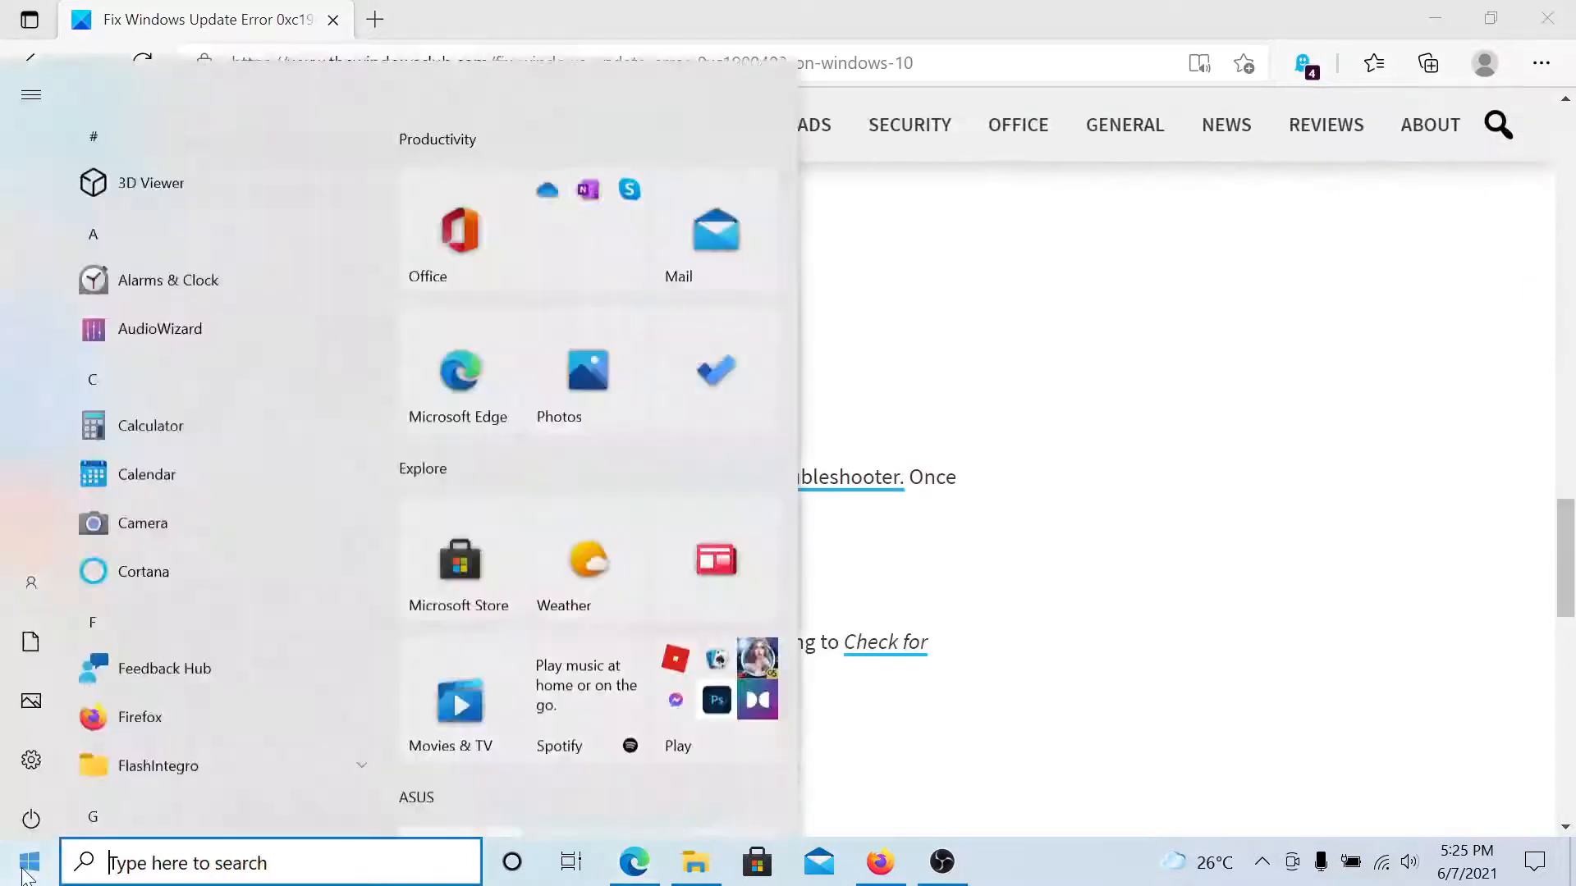
Start a Check for updates in Settings > Windows Update, then return to the error article in Edge.
left_click(29, 760)
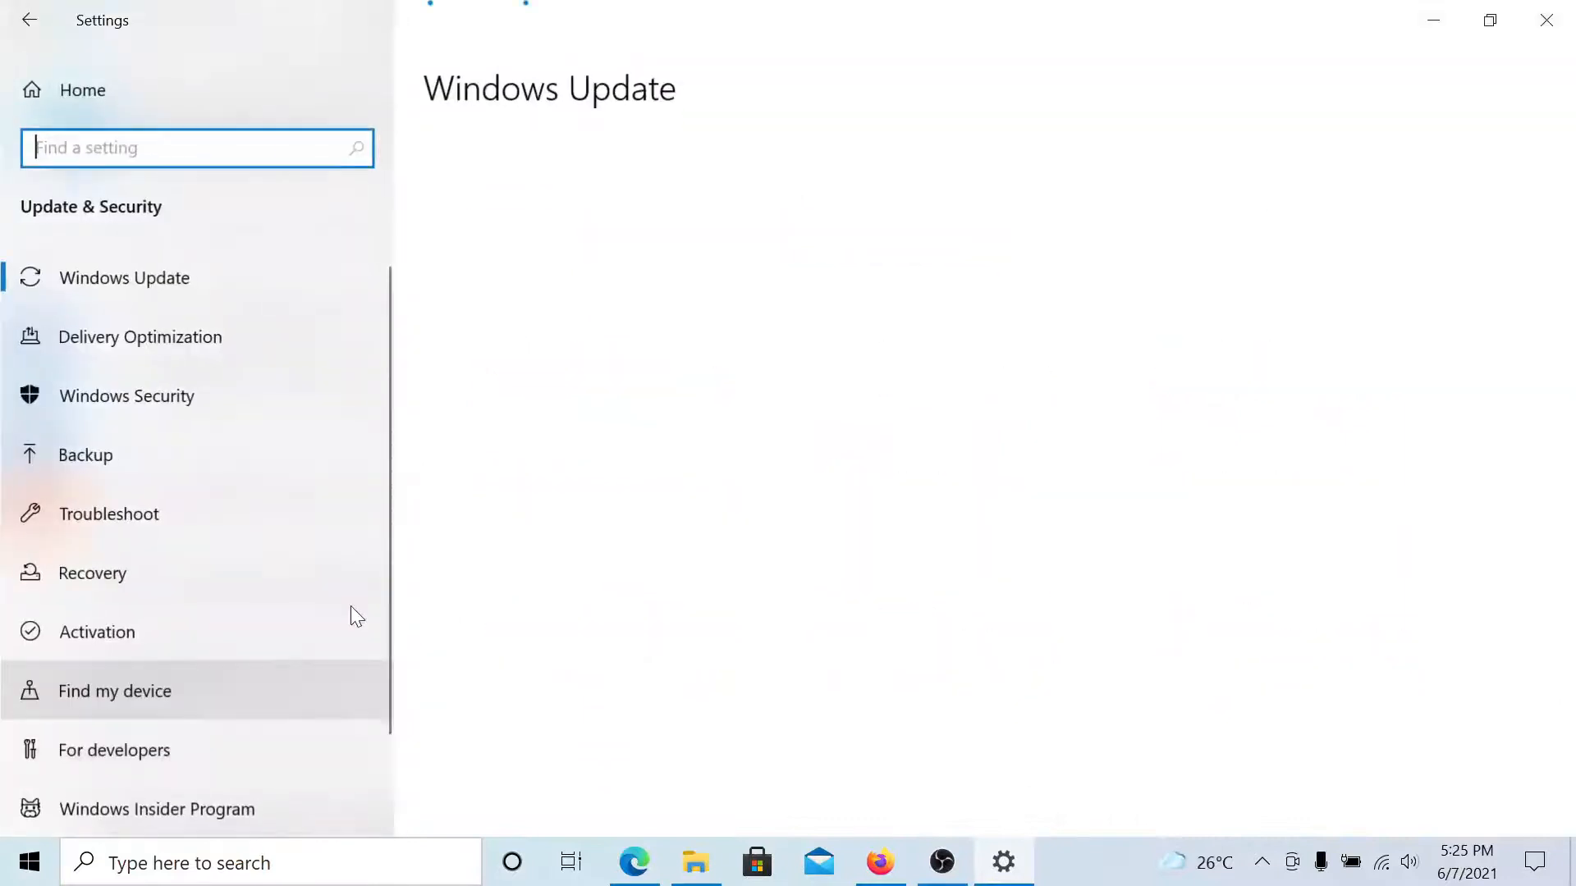
left_click(125, 278)
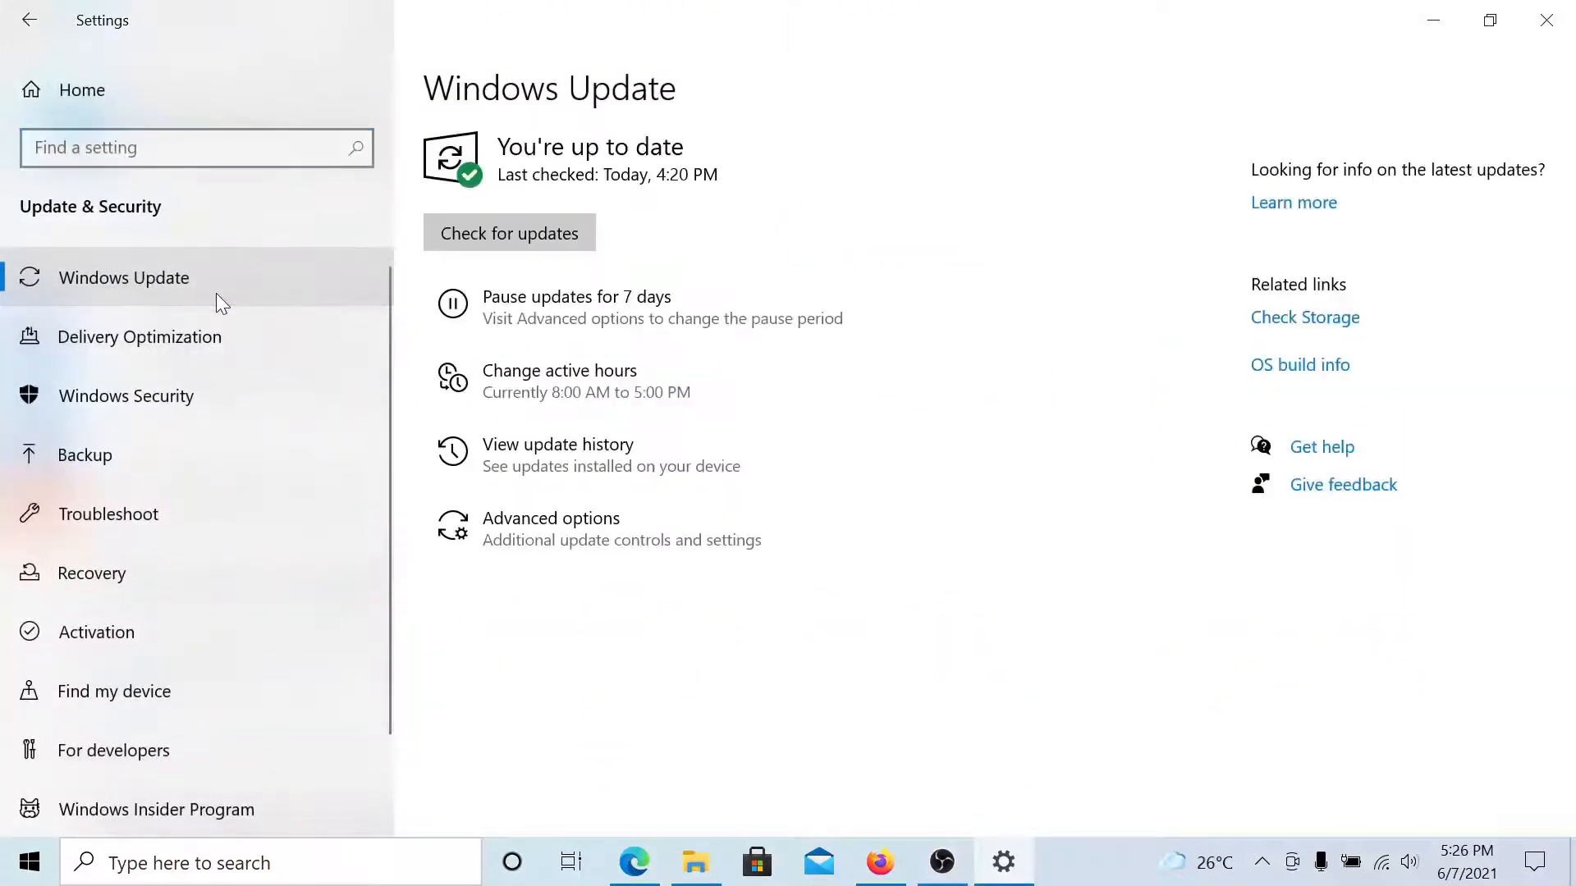
left_click(509, 233)
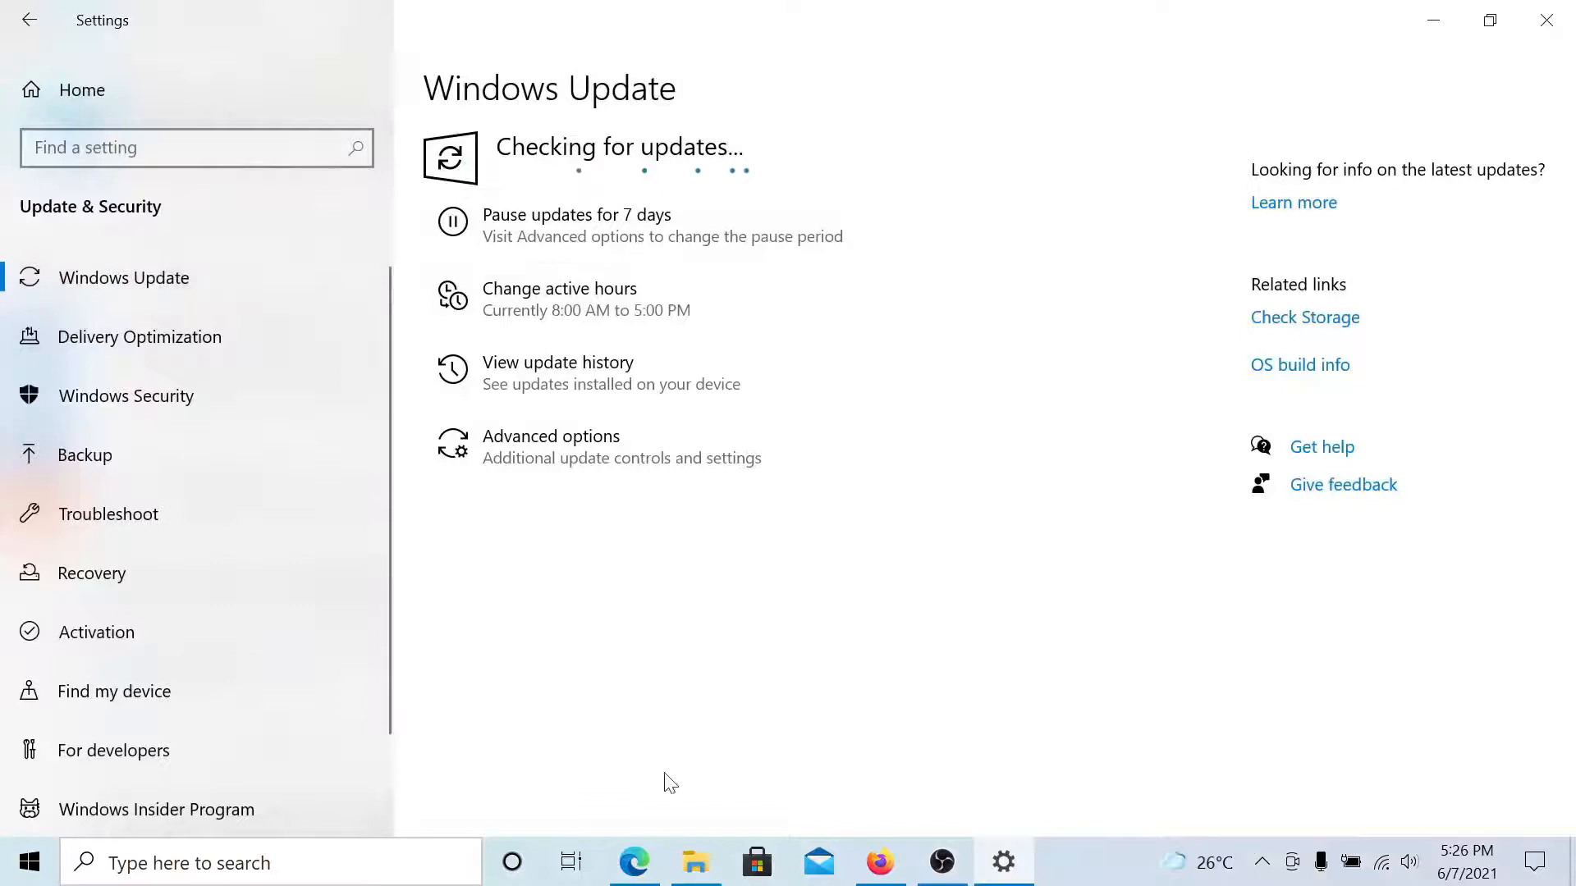
left_click(632, 862)
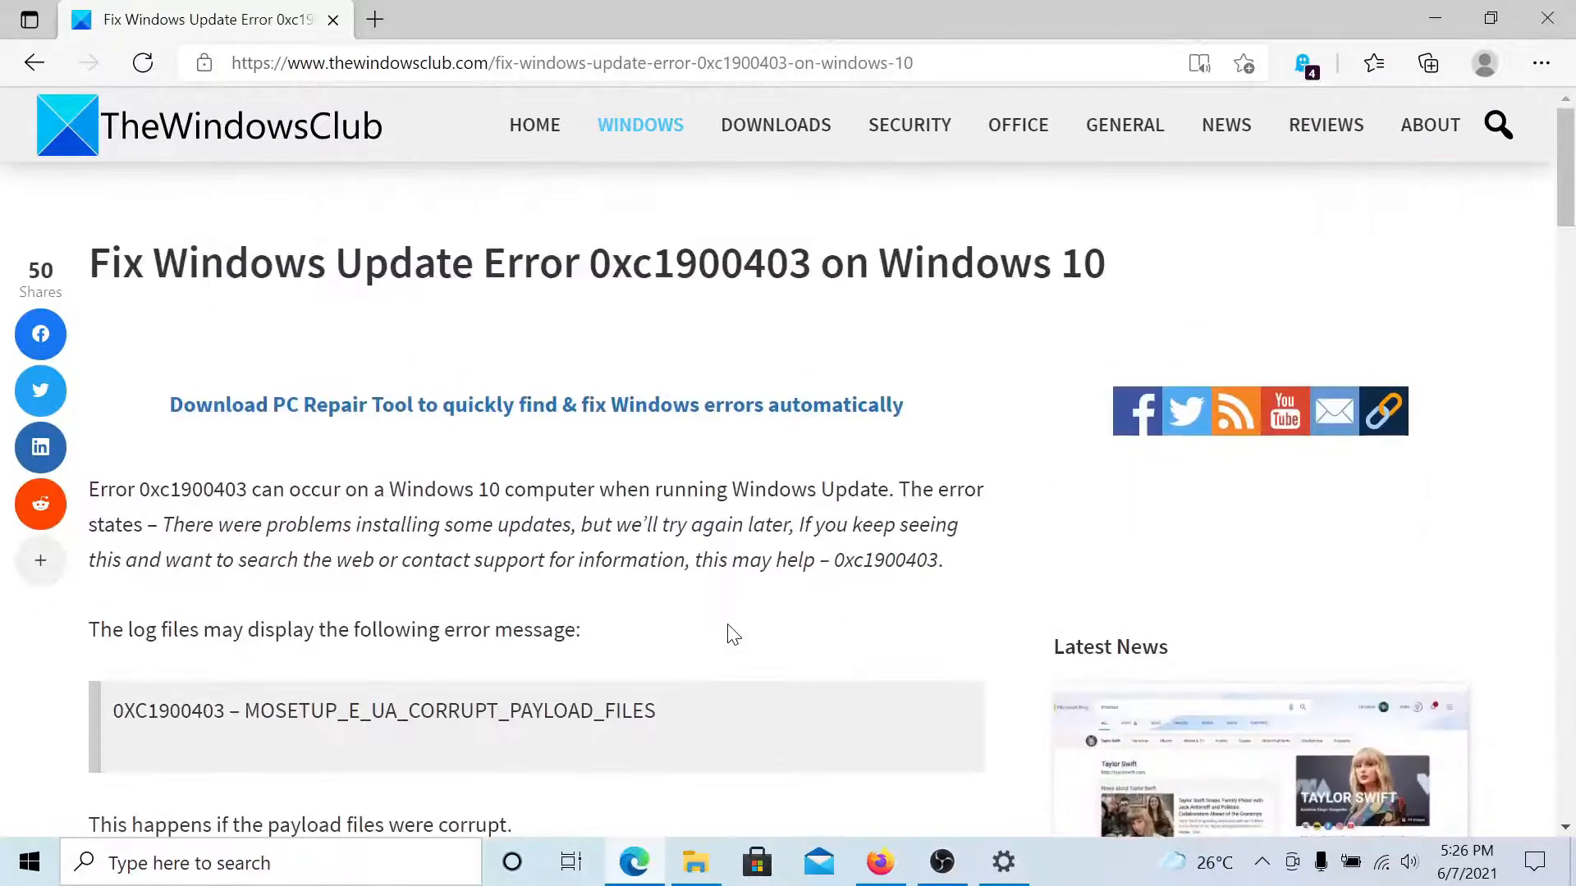